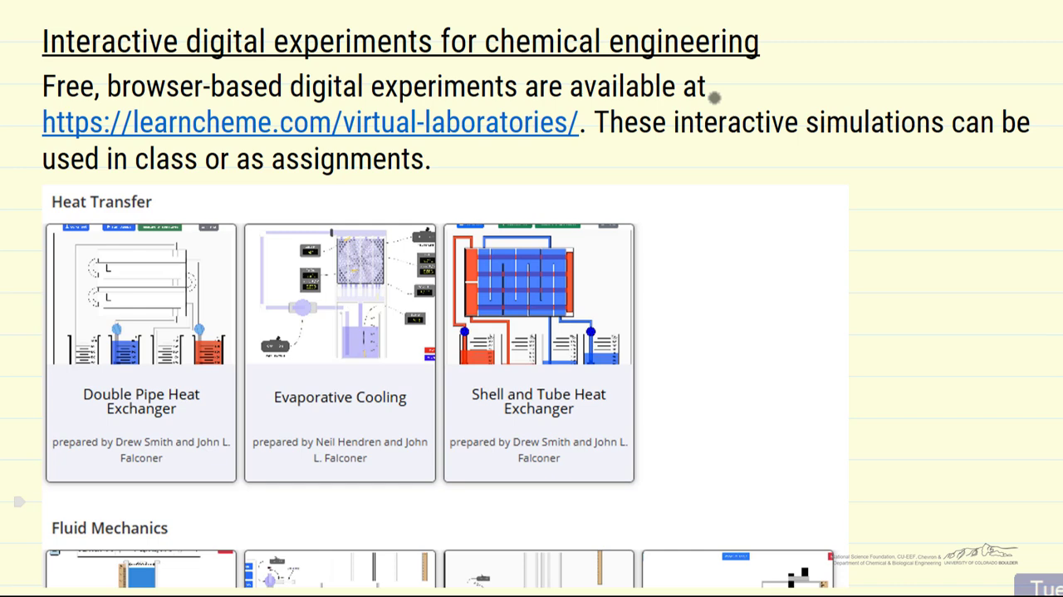
{"action": "mouse_move", "coordinate": [610, 112]}
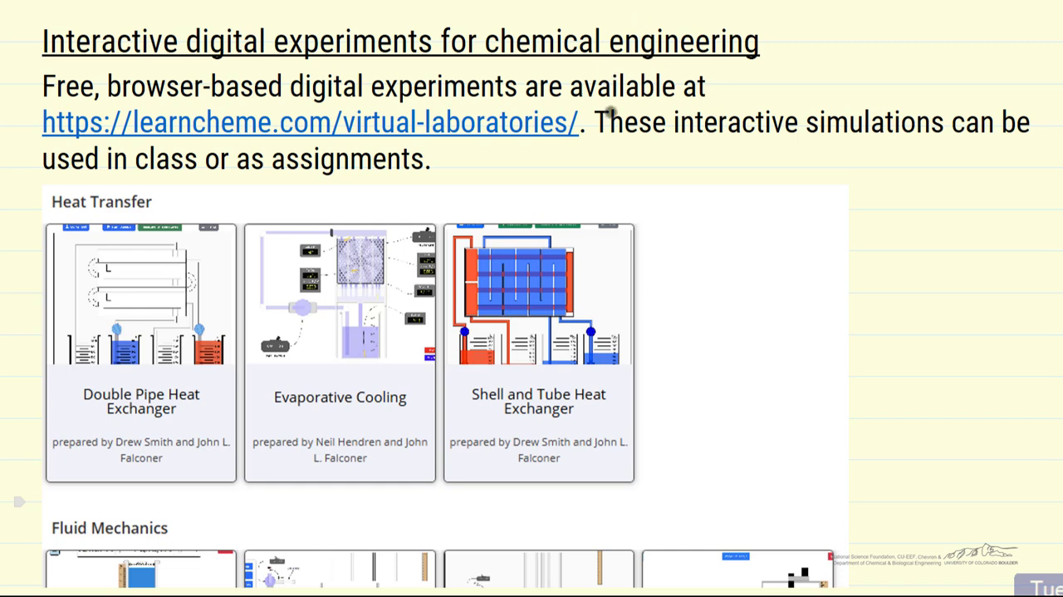
{"action": "mouse_move", "coordinate": [897, 183]}
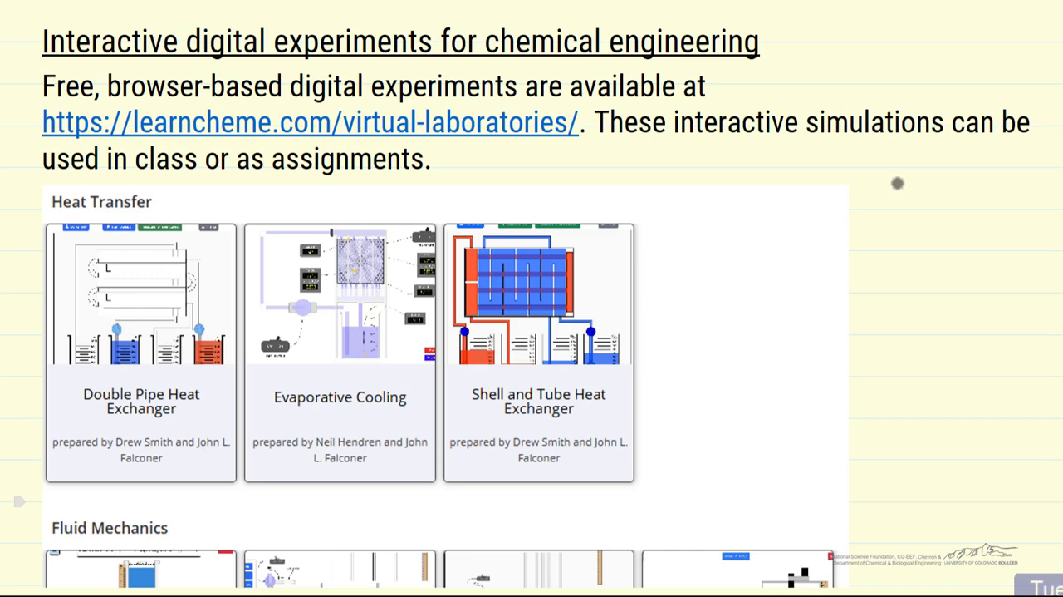
{"action": "mouse_move", "coordinate": [707, 202]}
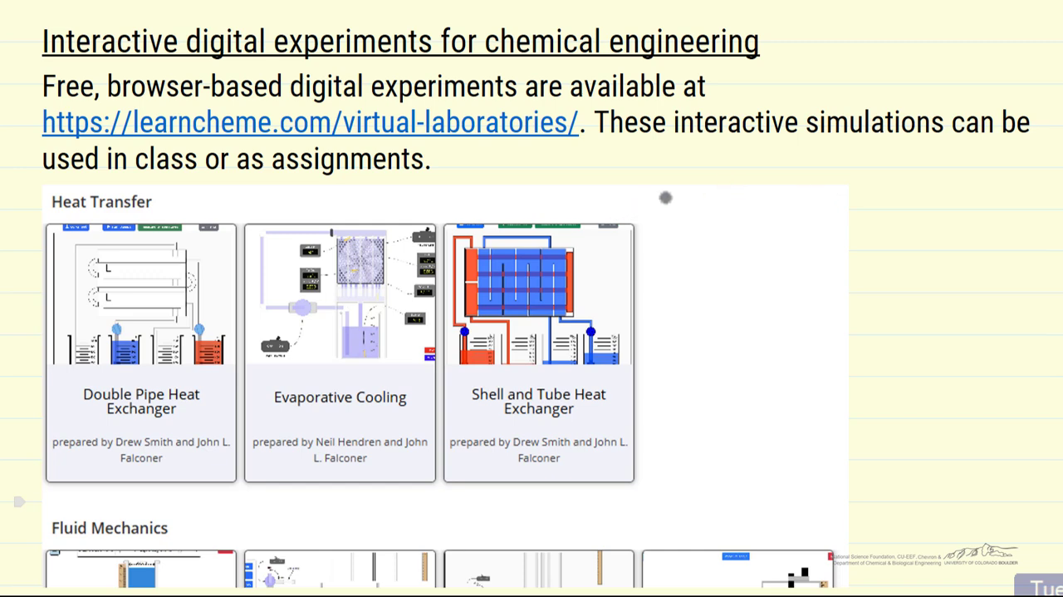
{"action": "mouse_move", "coordinate": [725, 174]}
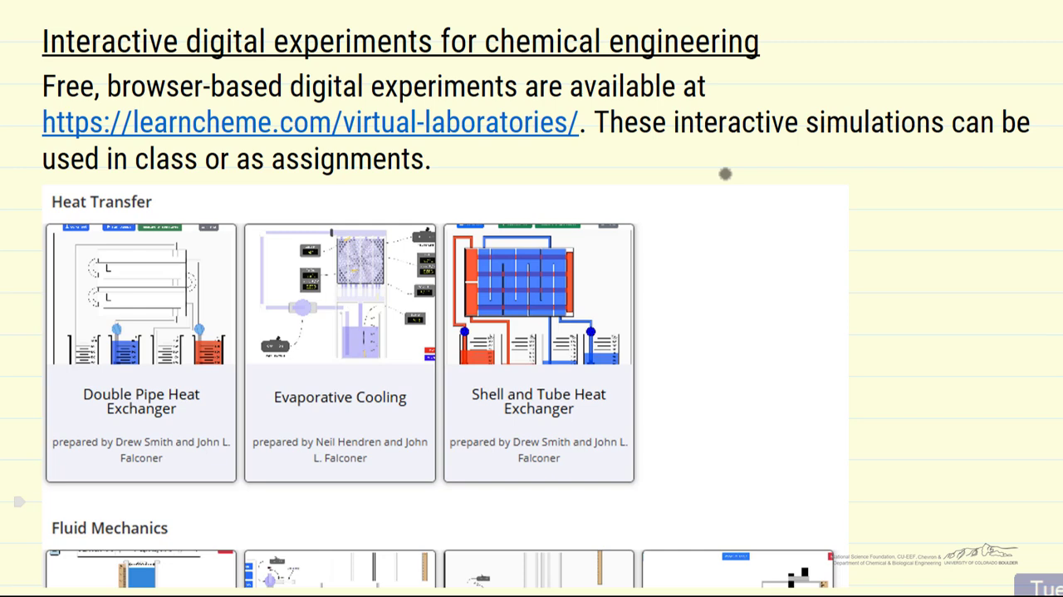
{"action": "mouse_move", "coordinate": [874, 255]}
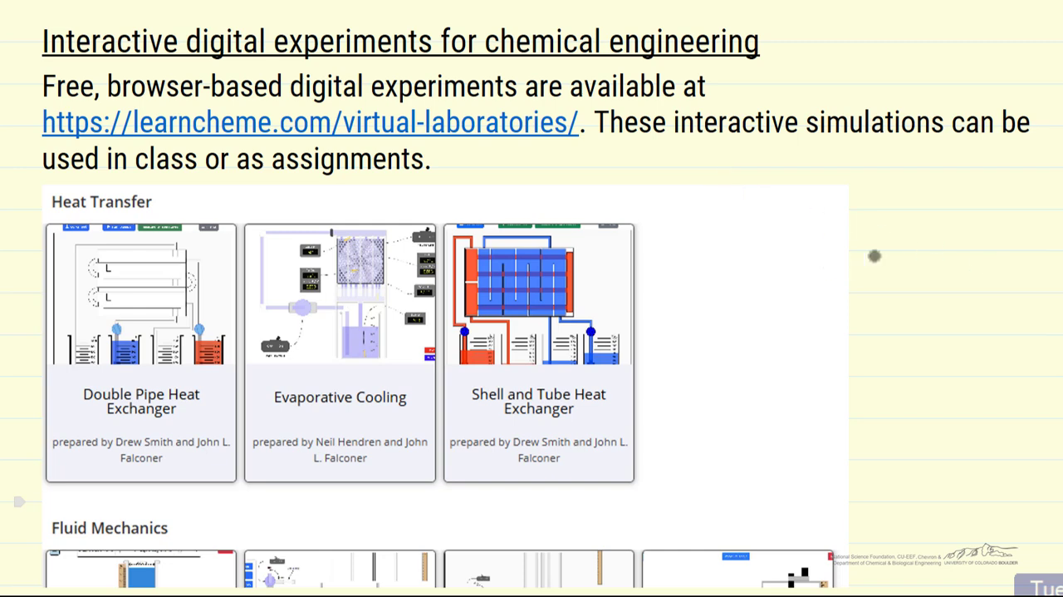
Step: Scroll down the lecture notes past Fluid Mechanics to the Material and Energy Balances simulations
{"action": "scroll", "scroll_direction": "down", "scroll_amount": 3}
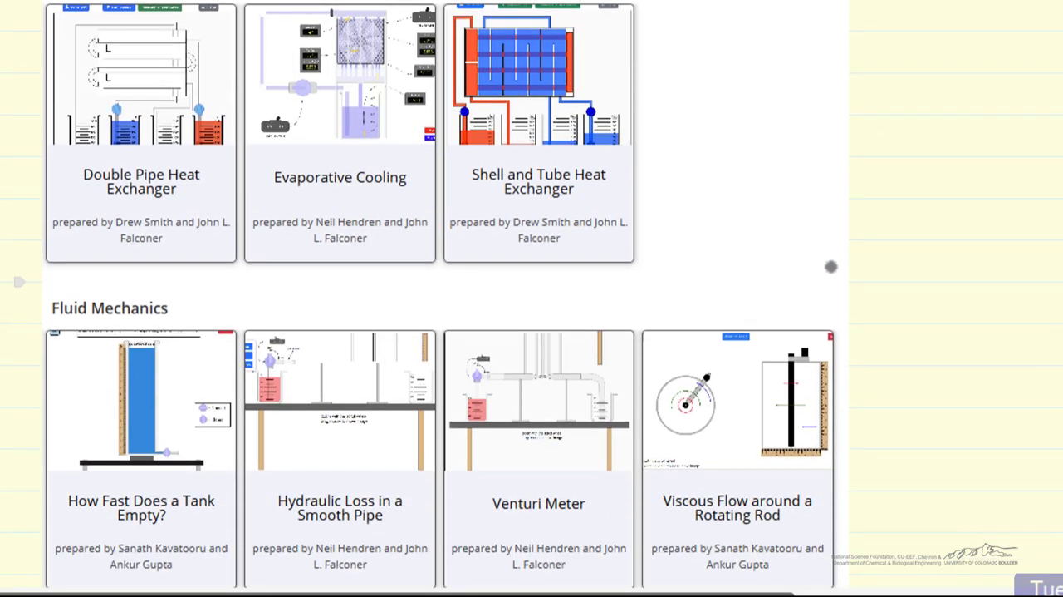
{"action": "scroll", "scroll_direction": "down", "scroll_amount": 3}
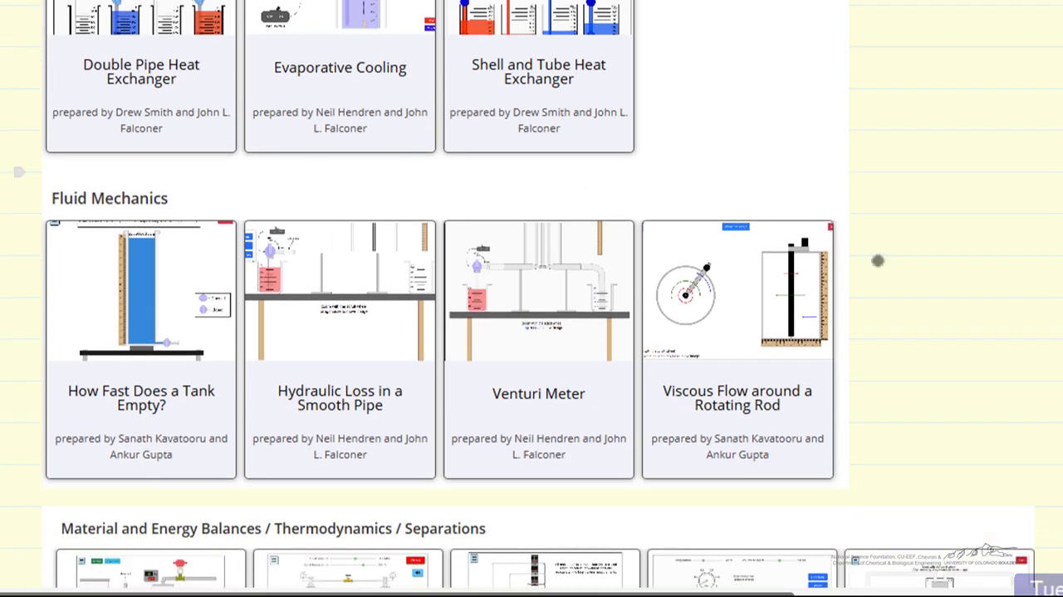
{"action": "mouse_move", "coordinate": [561, 247]}
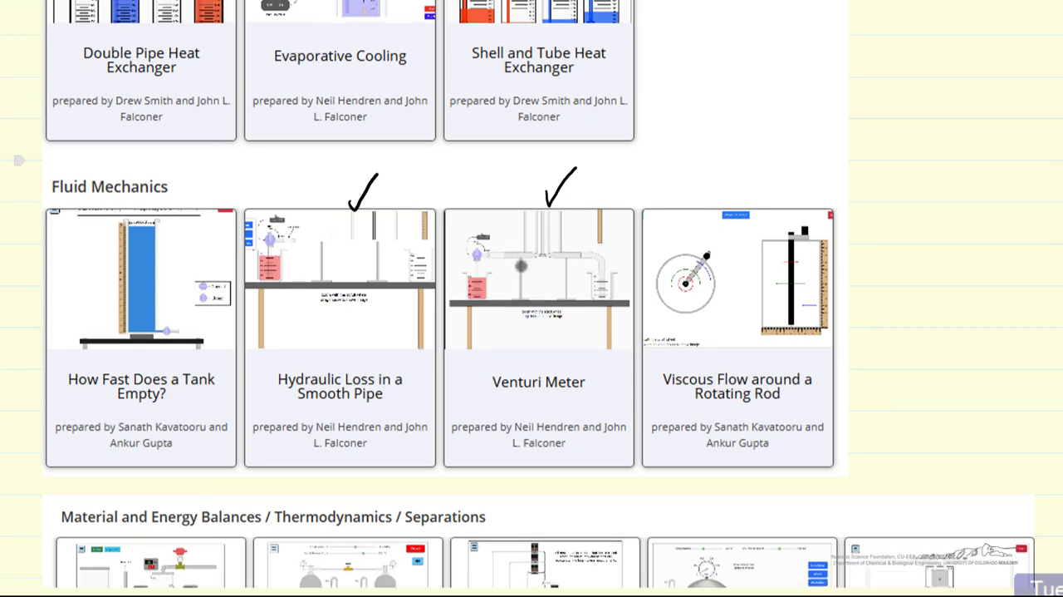
{"action": "scroll", "scroll_direction": "down", "scroll_amount": 3}
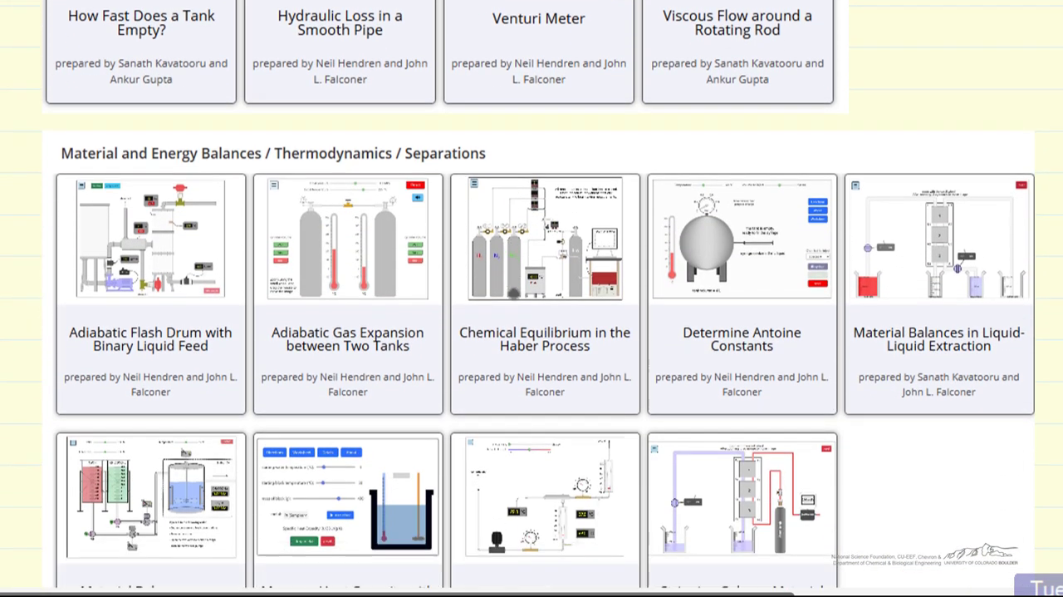
{"action": "scroll", "scroll_direction": "down", "scroll_amount": 3}
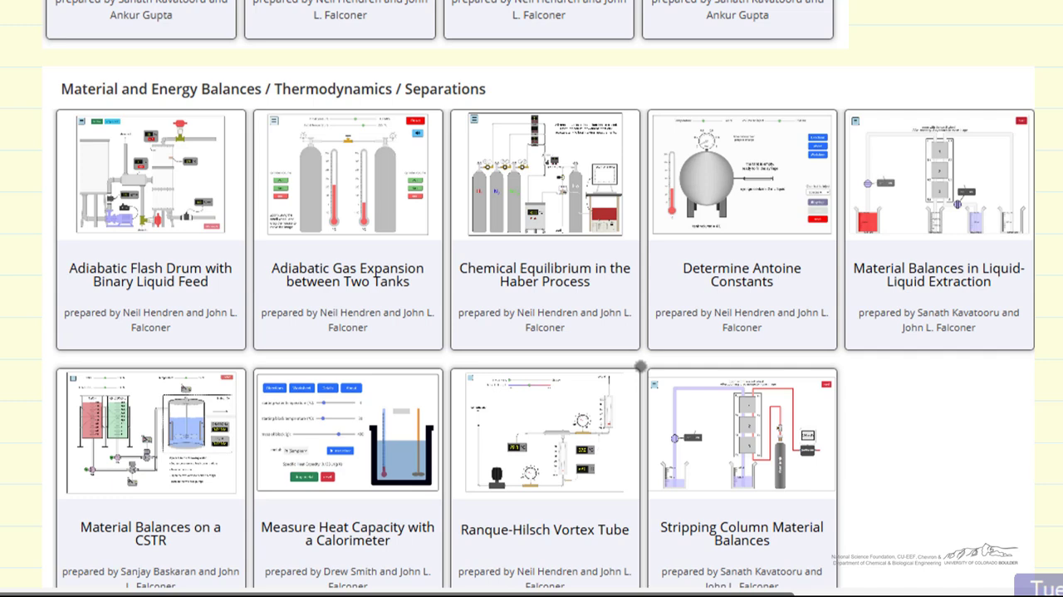
{"action": "scroll", "scroll_direction": "down", "scroll_amount": 3}
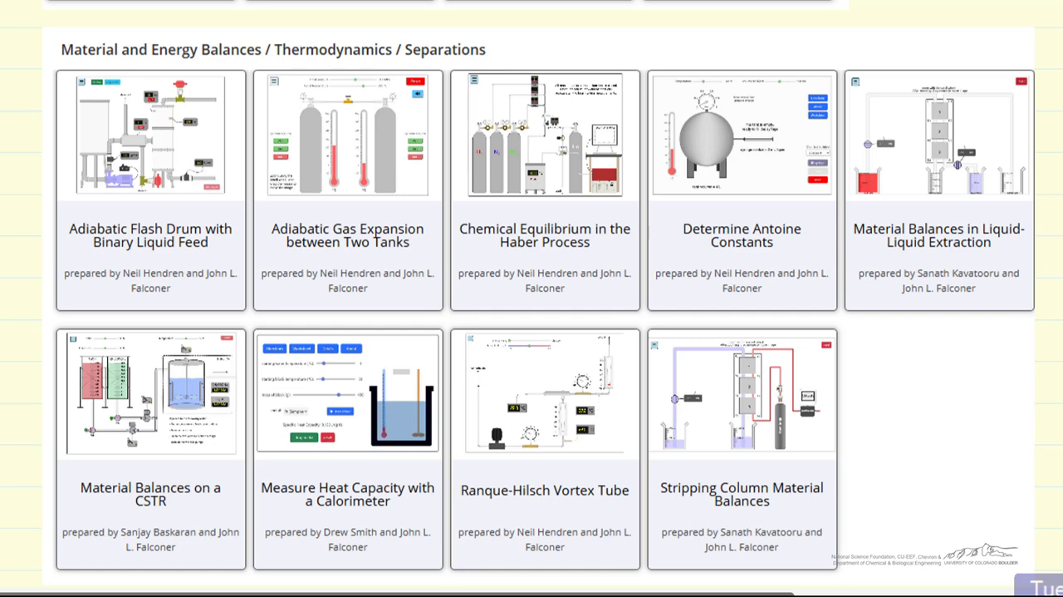
{"action": "mouse_move", "coordinate": [873, 217]}
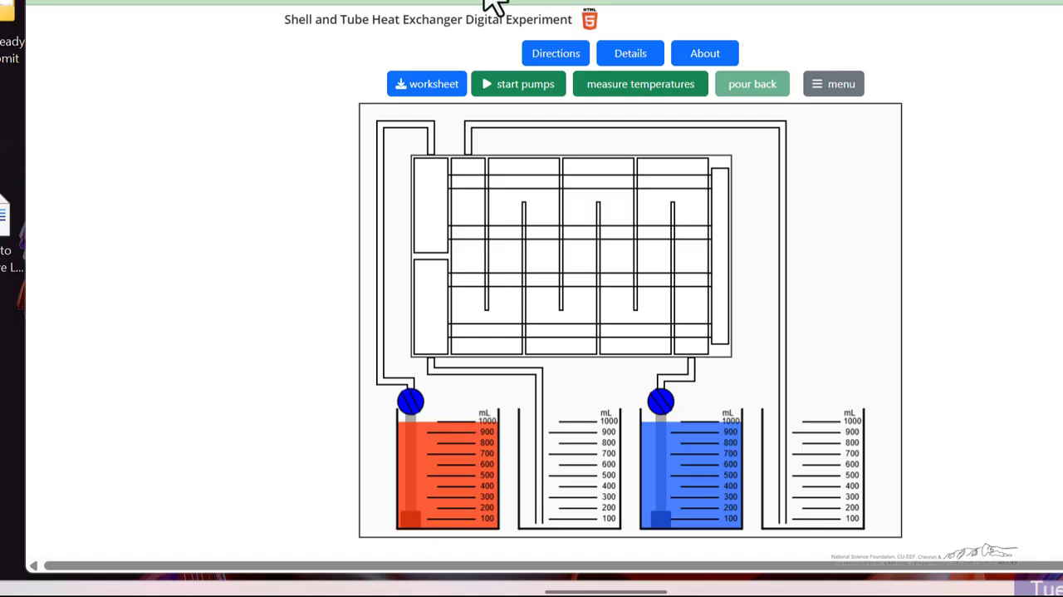
{"action": "mouse_move", "coordinate": [295, 46]}
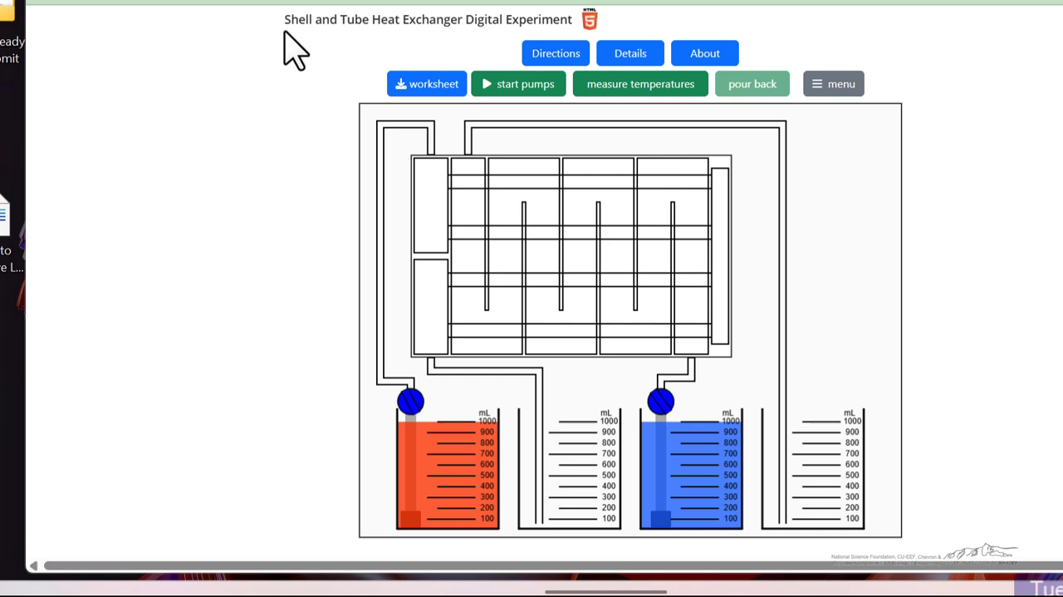
{"action": "mouse_move", "coordinate": [379, 266]}
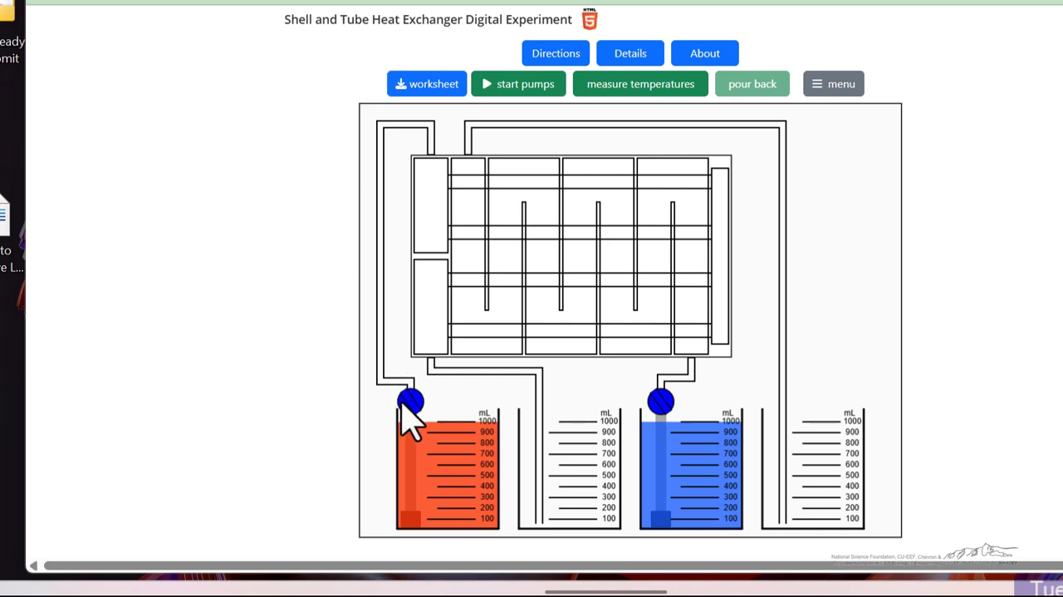
{"action": "mouse_move", "coordinate": [660, 411]}
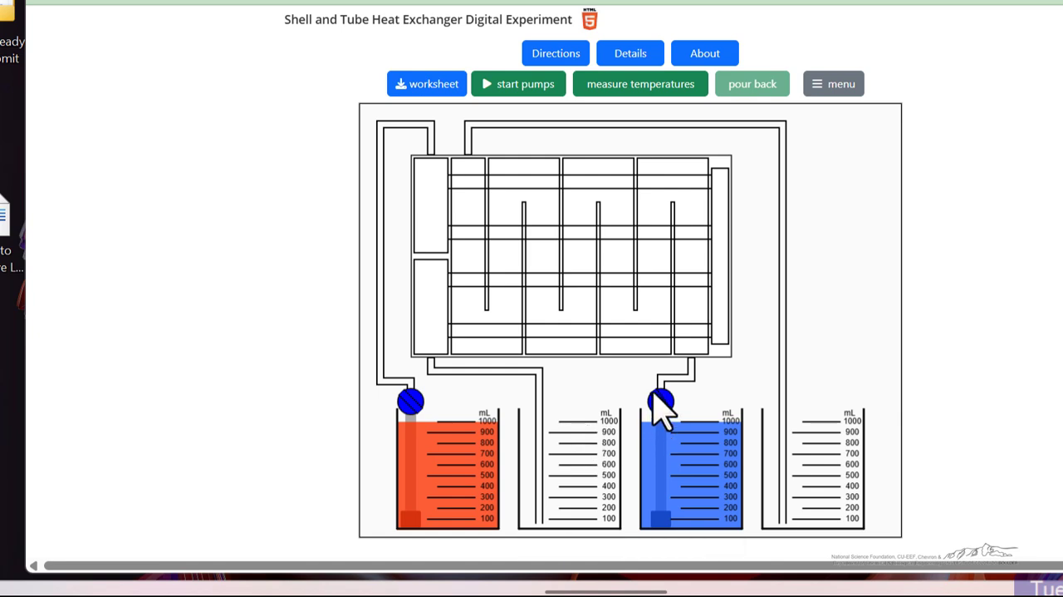
{"action": "mouse_move", "coordinate": [565, 358]}
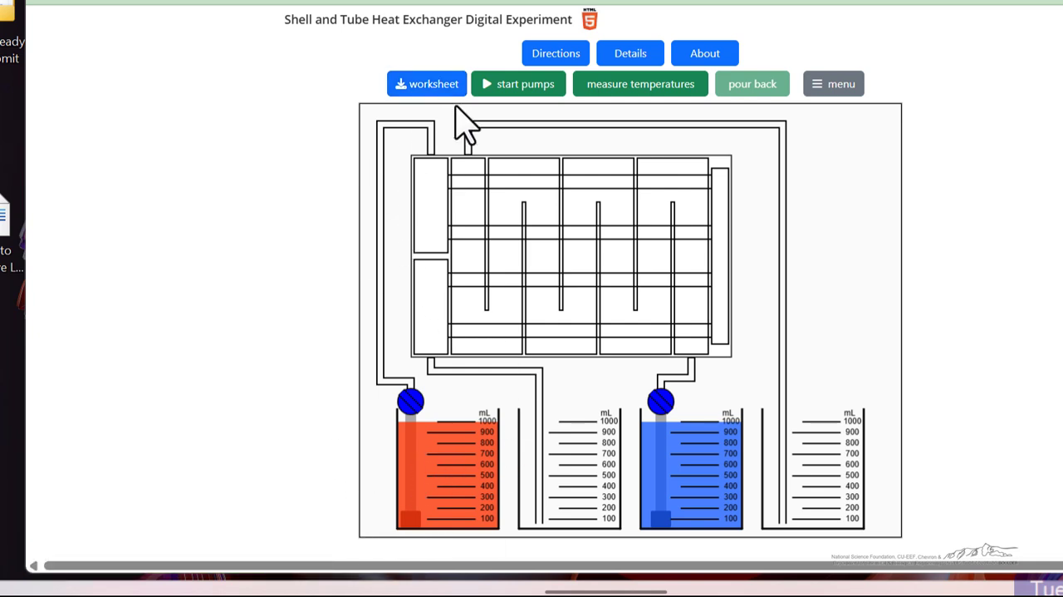
Step: Run the hot and cold water pumps briefly, stop the flow, then take stream temperature readings
{"action": "left_click", "coordinate": [518, 83]}
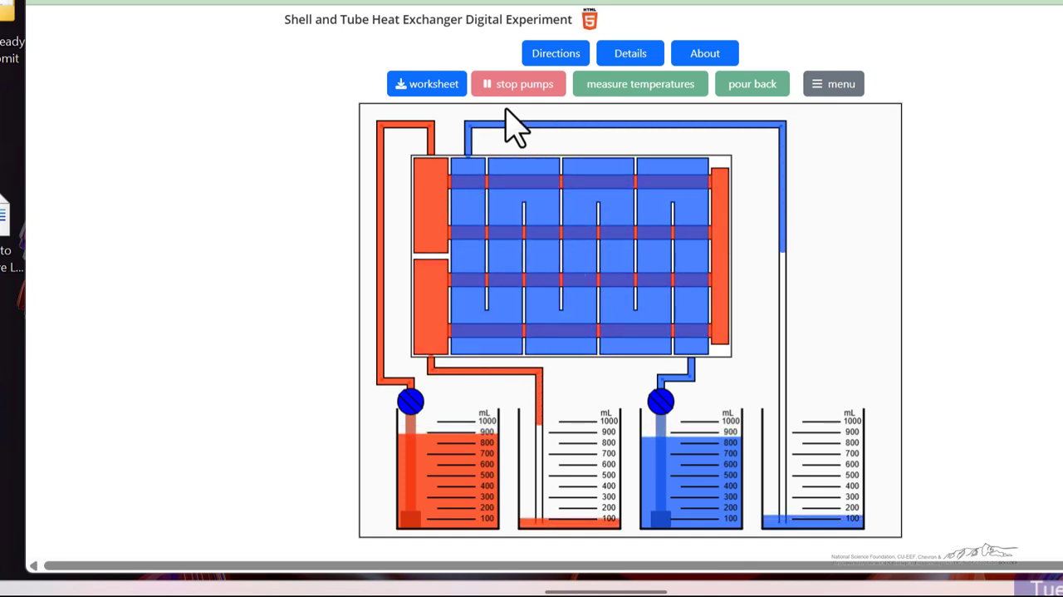
{"action": "mouse_move", "coordinate": [573, 465]}
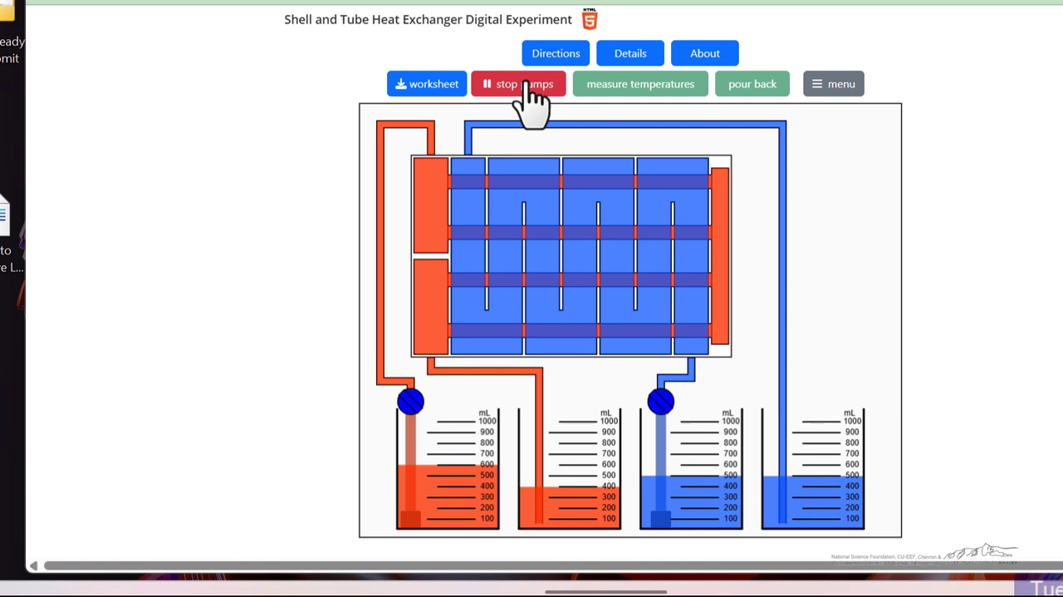
{"action": "left_click", "coordinate": [519, 83]}
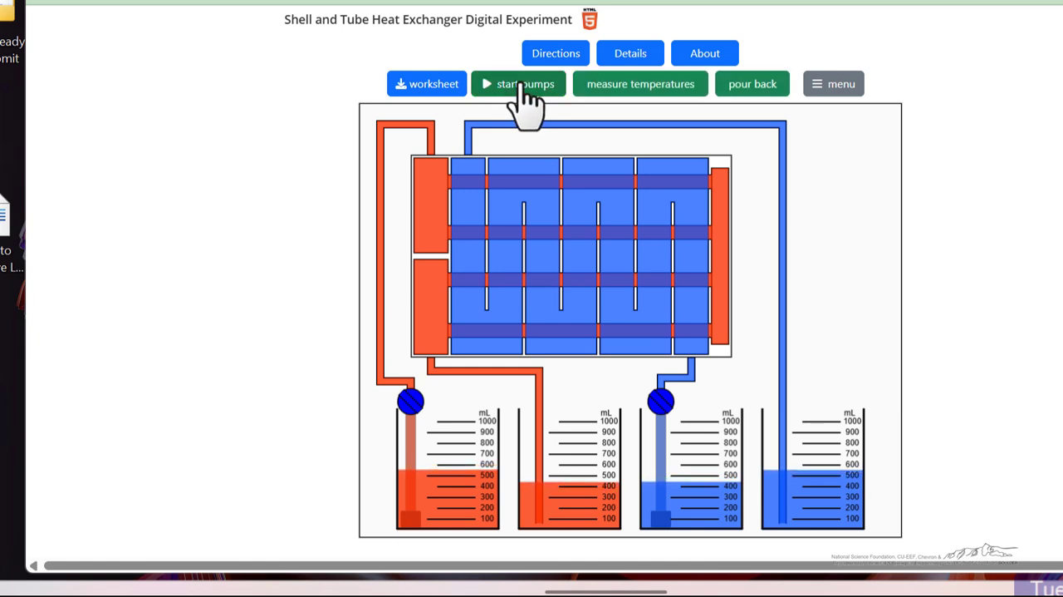
{"action": "mouse_move", "coordinate": [648, 112]}
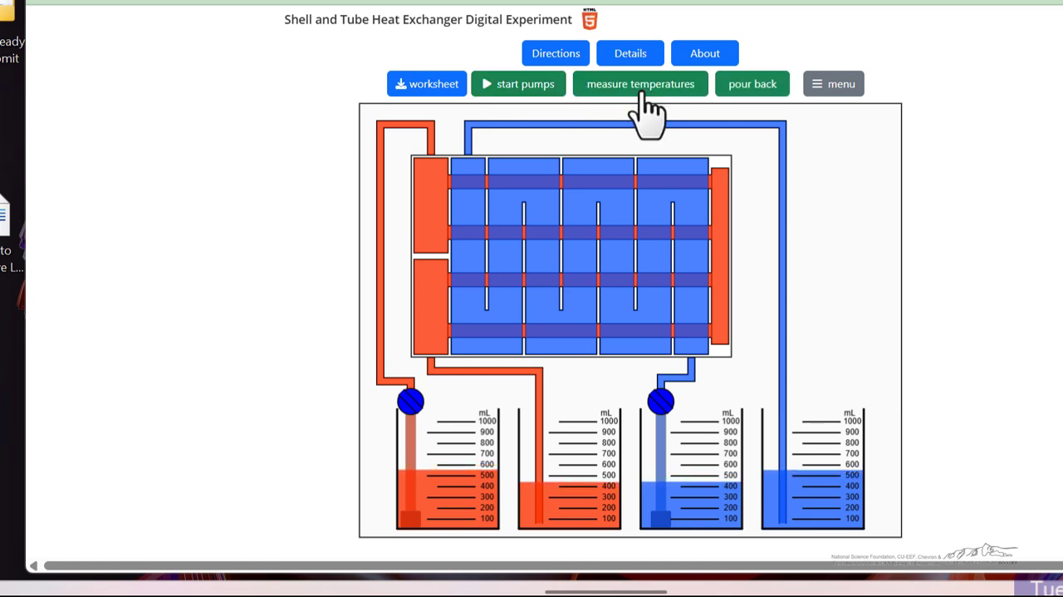
{"action": "left_click", "coordinate": [639, 83]}
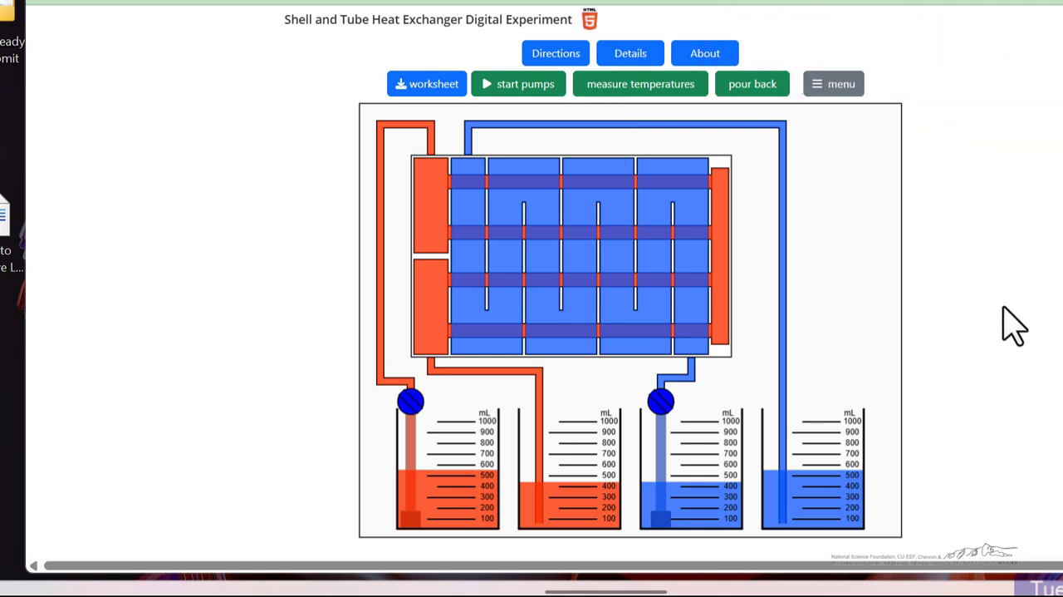
{"action": "mouse_move", "coordinate": [453, 17]}
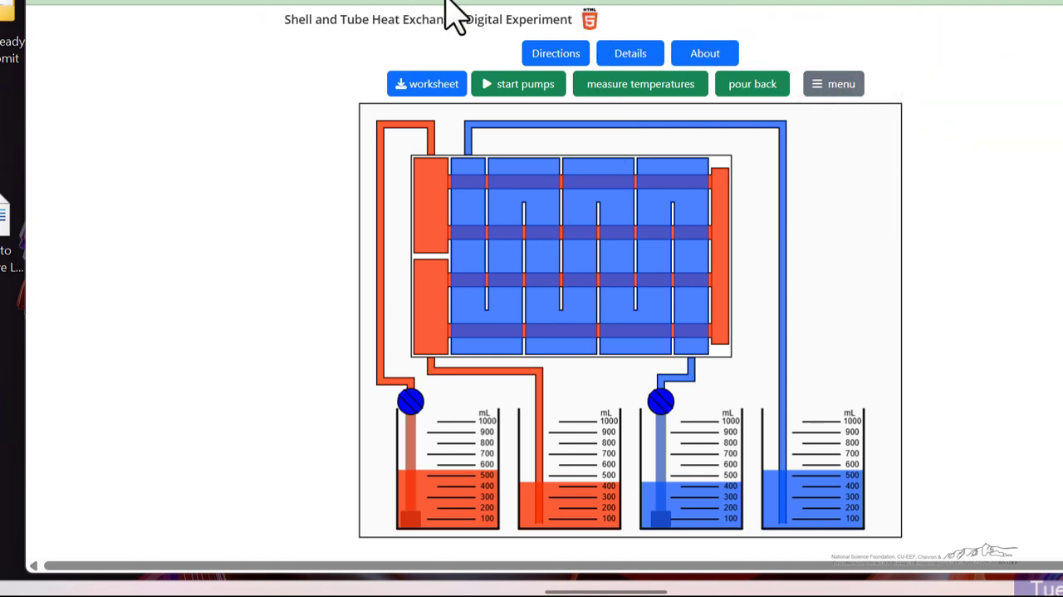
{"action": "mouse_move", "coordinate": [556, 53]}
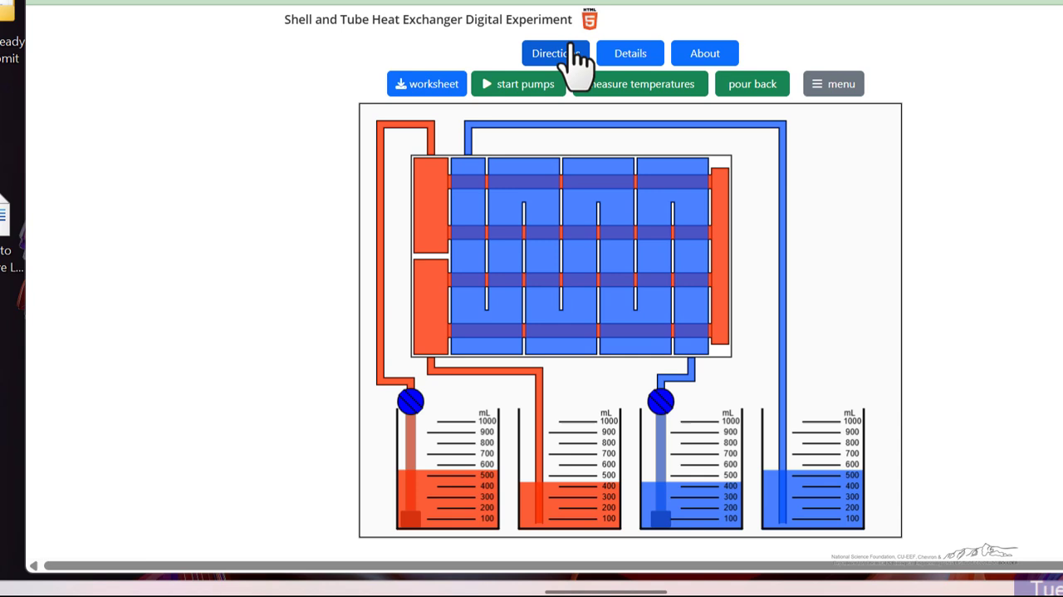
{"action": "mouse_move", "coordinate": [427, 83]}
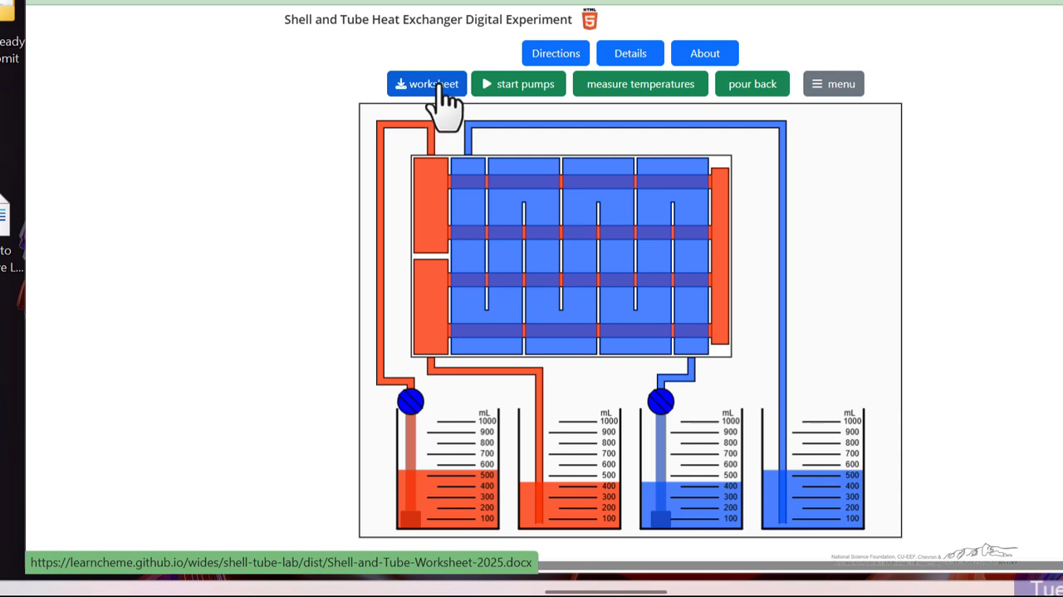
{"action": "left_click", "coordinate": [426, 83]}
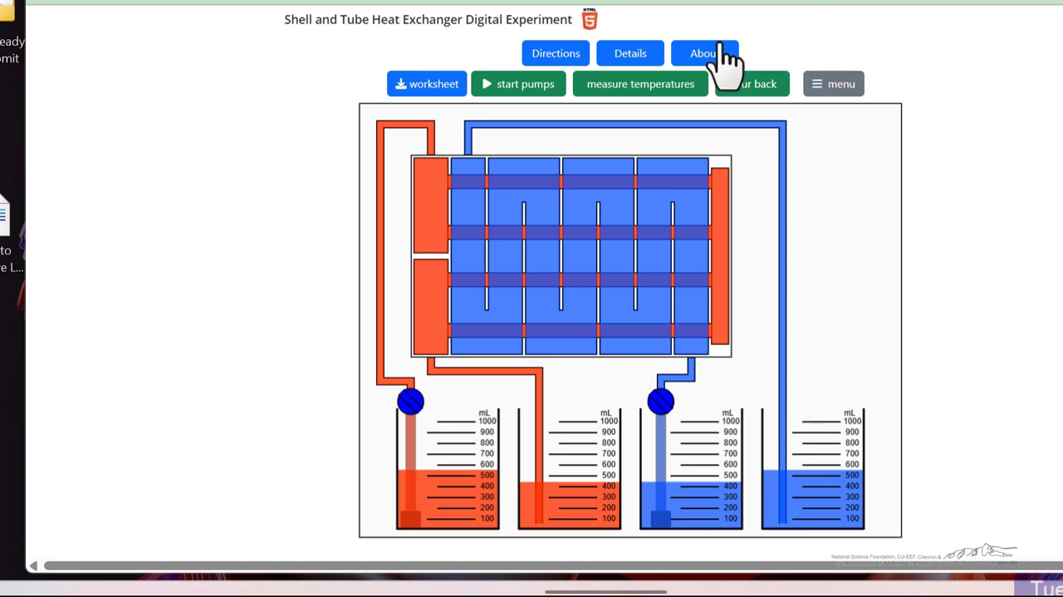
{"action": "left_click", "coordinate": [555, 54]}
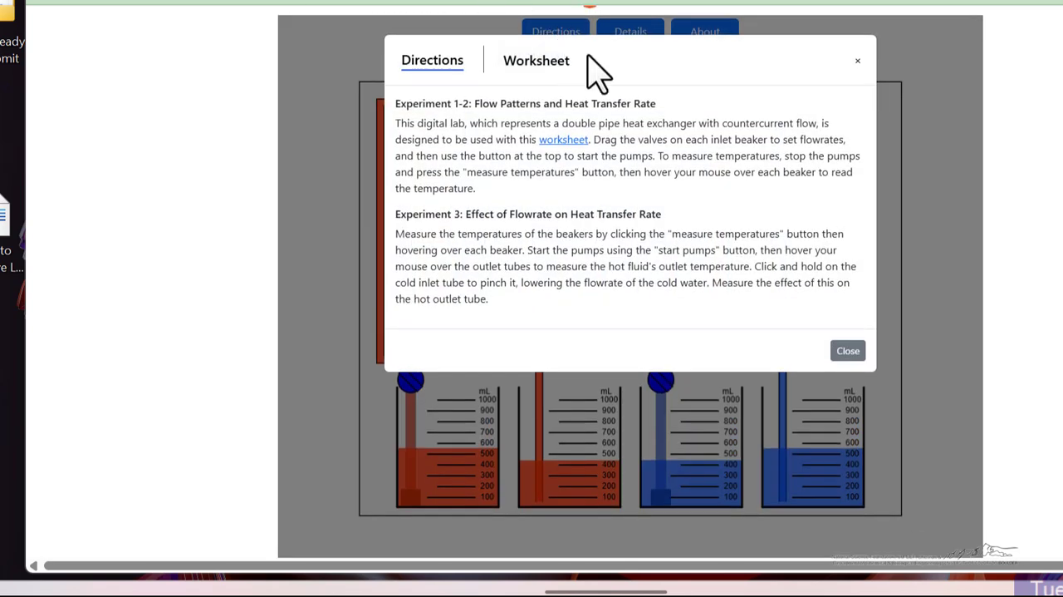
{"action": "mouse_move", "coordinate": [864, 83]}
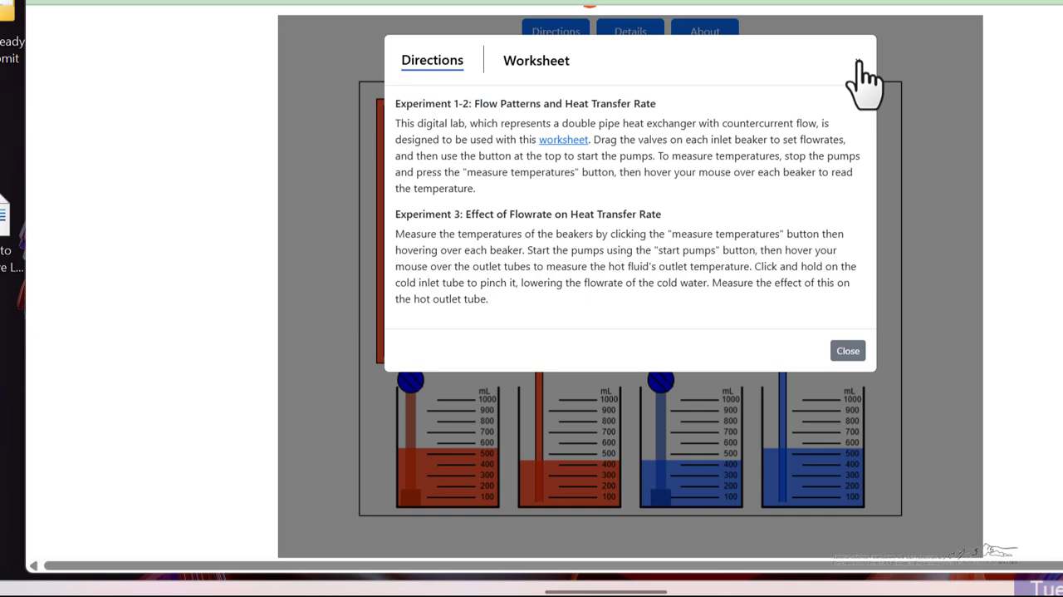
{"action": "left_click", "coordinate": [846, 350]}
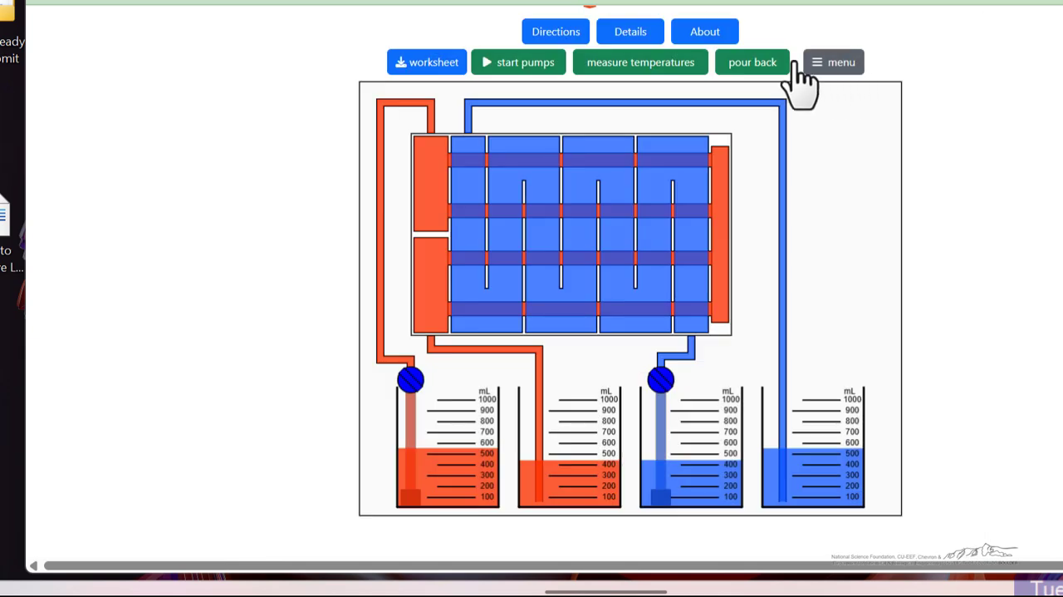
{"action": "left_click", "coordinate": [630, 31]}
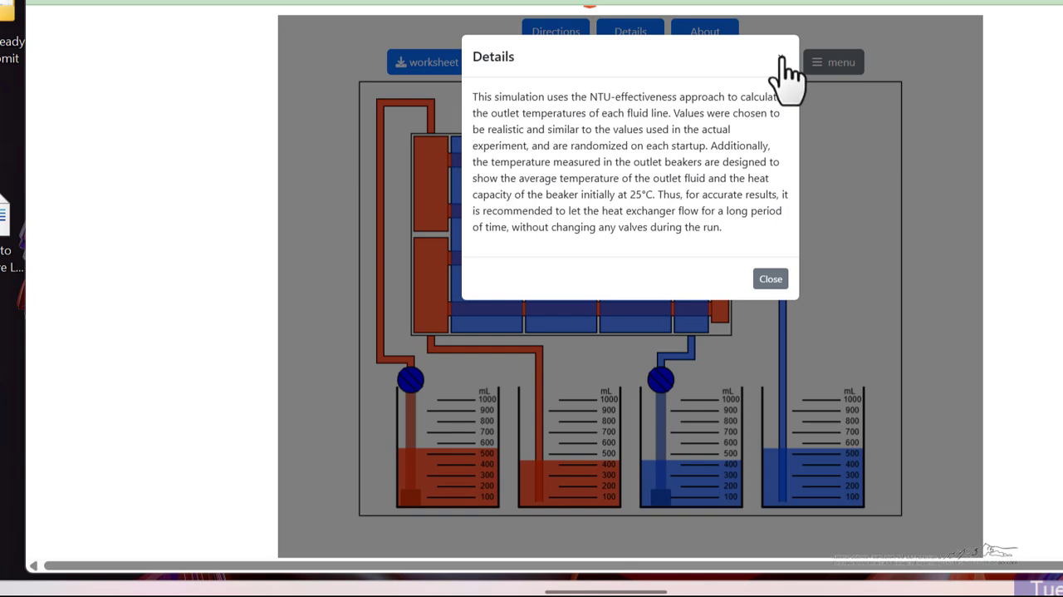
{"action": "left_click", "coordinate": [770, 279]}
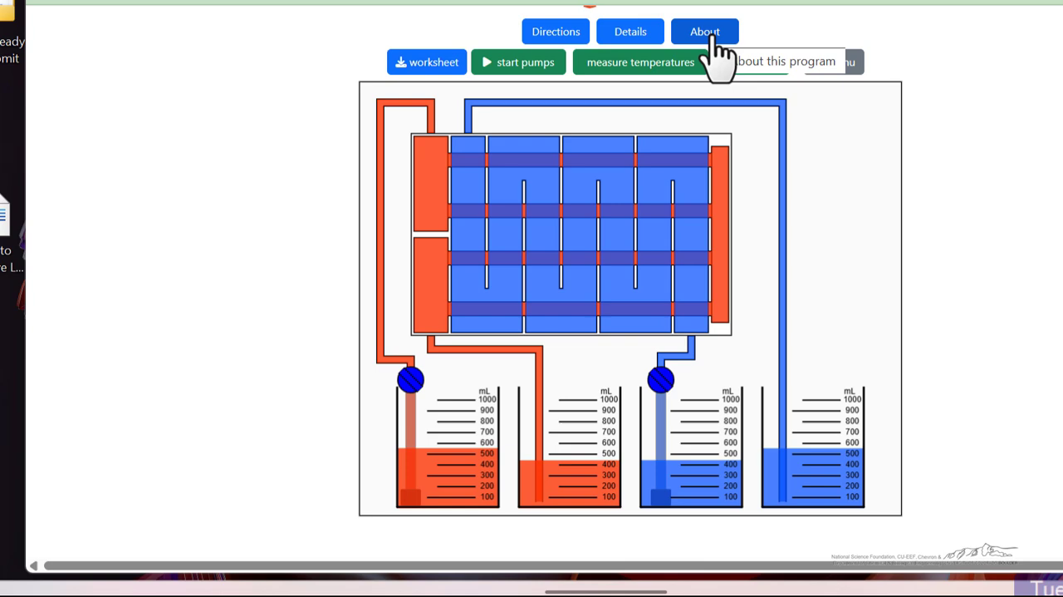
{"action": "left_click", "coordinate": [704, 31]}
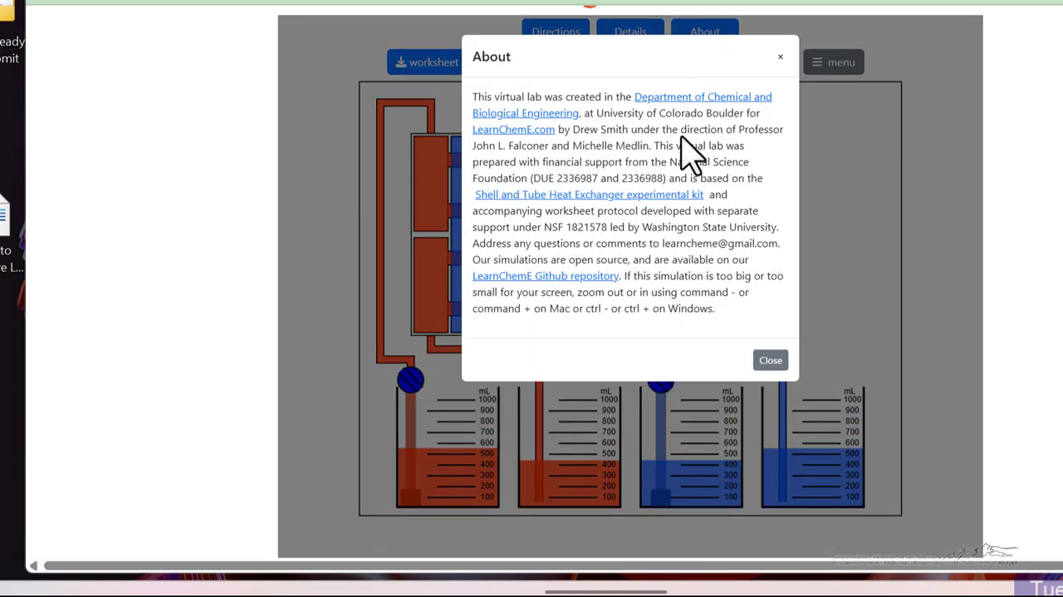
{"action": "mouse_move", "coordinate": [682, 154]}
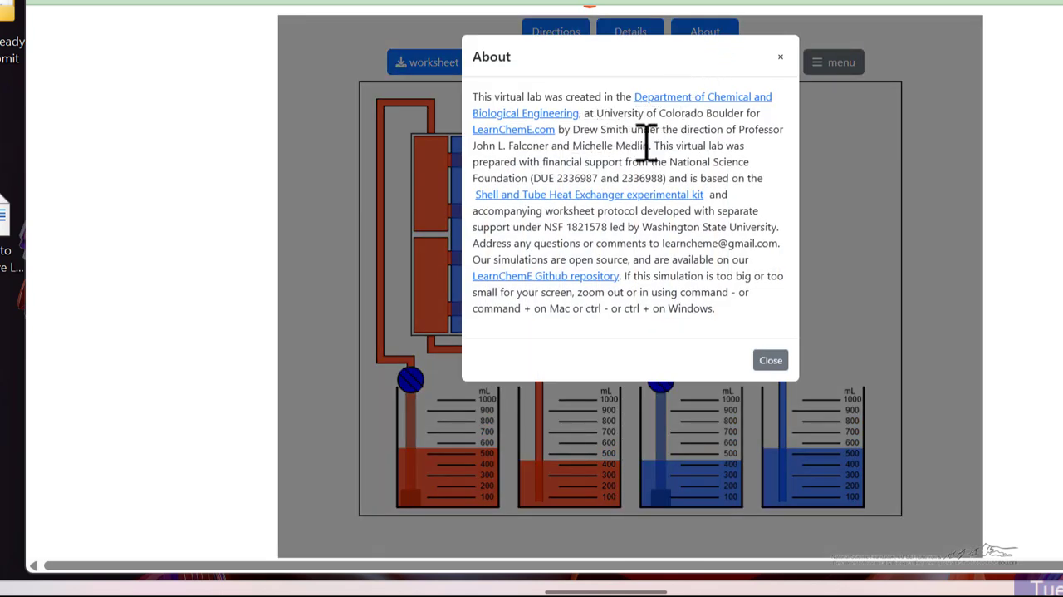
{"action": "left_click", "coordinate": [770, 359]}
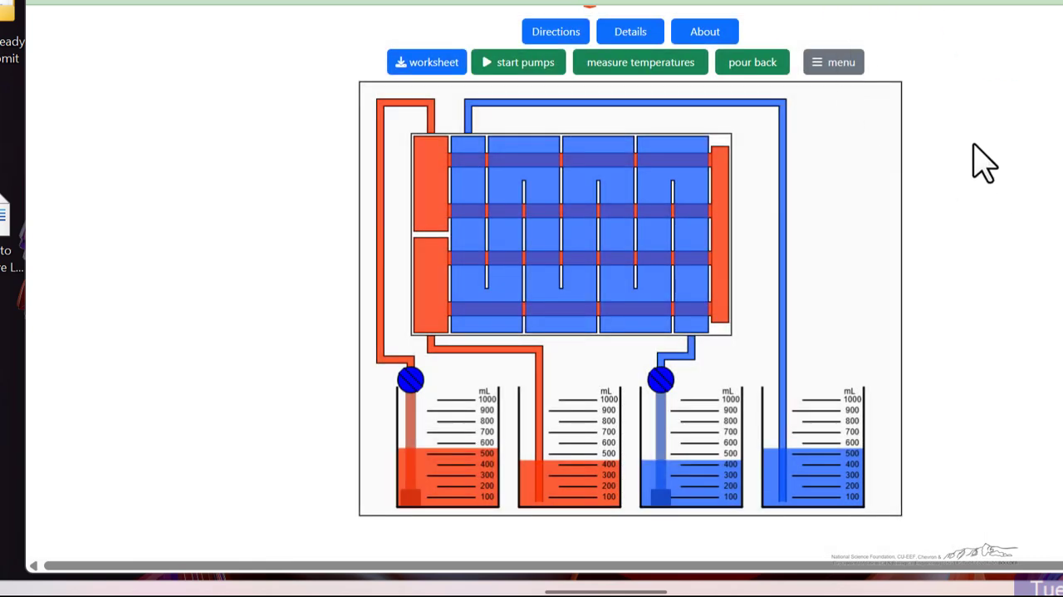
{"action": "mouse_move", "coordinate": [833, 71]}
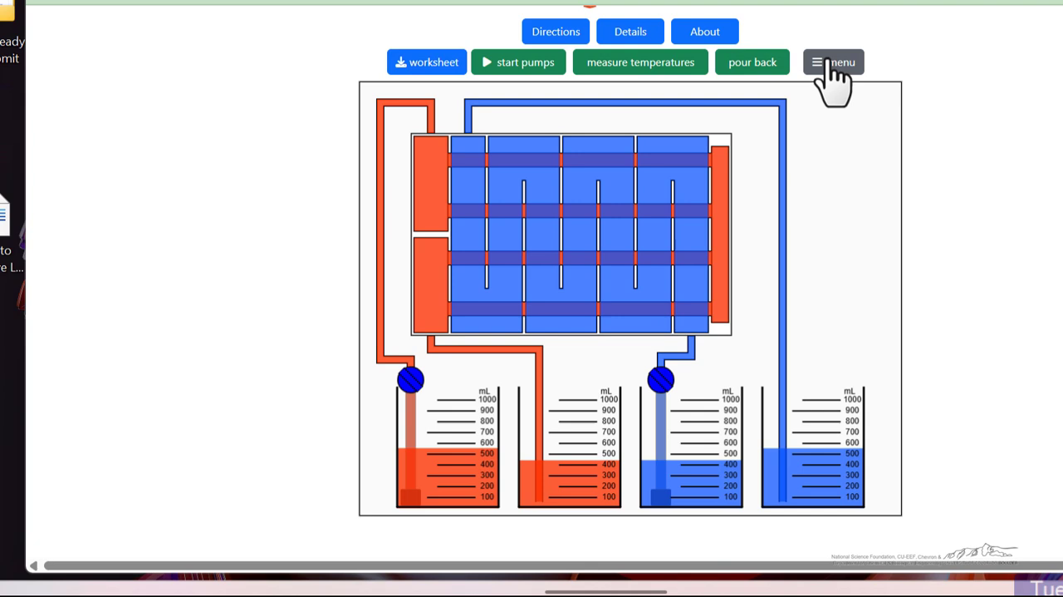
Step: Use Reset beakers in the options panel to refill supply beakers and empty the outlets
{"action": "left_click", "coordinate": [834, 62]}
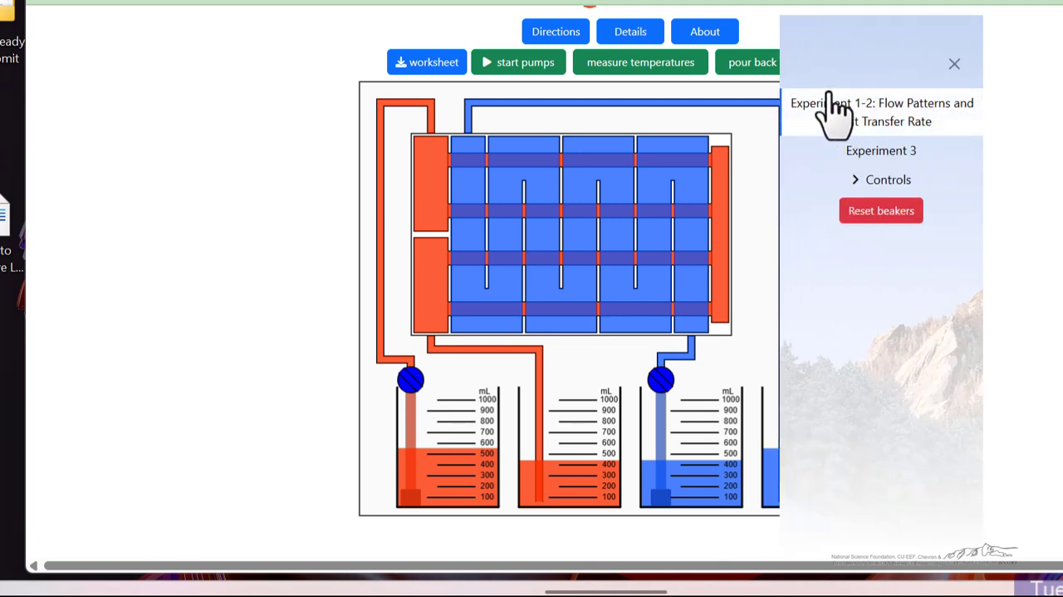
{"action": "mouse_move", "coordinate": [869, 132]}
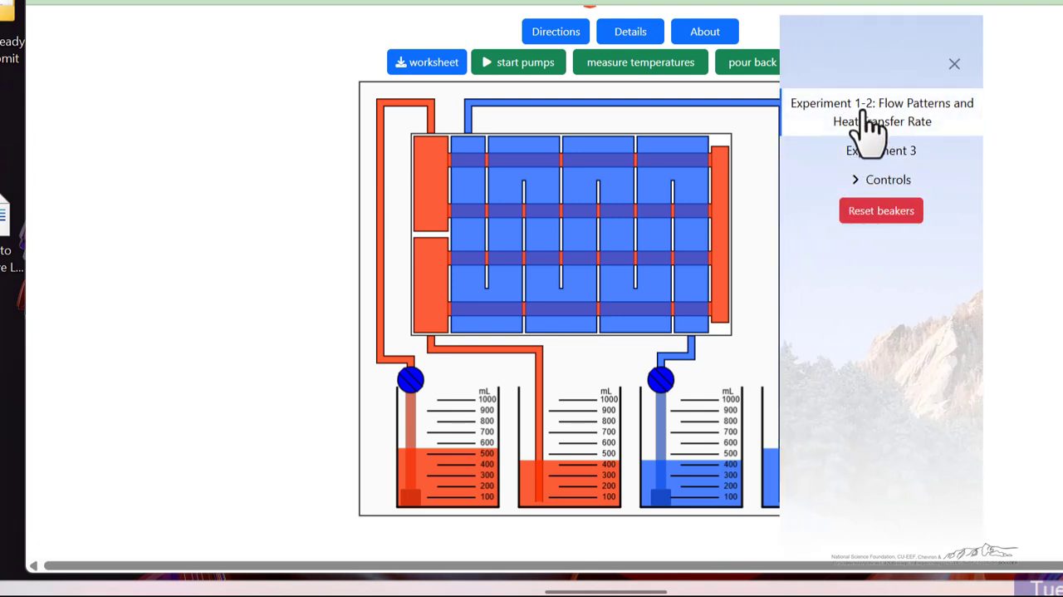
{"action": "mouse_move", "coordinate": [889, 237]}
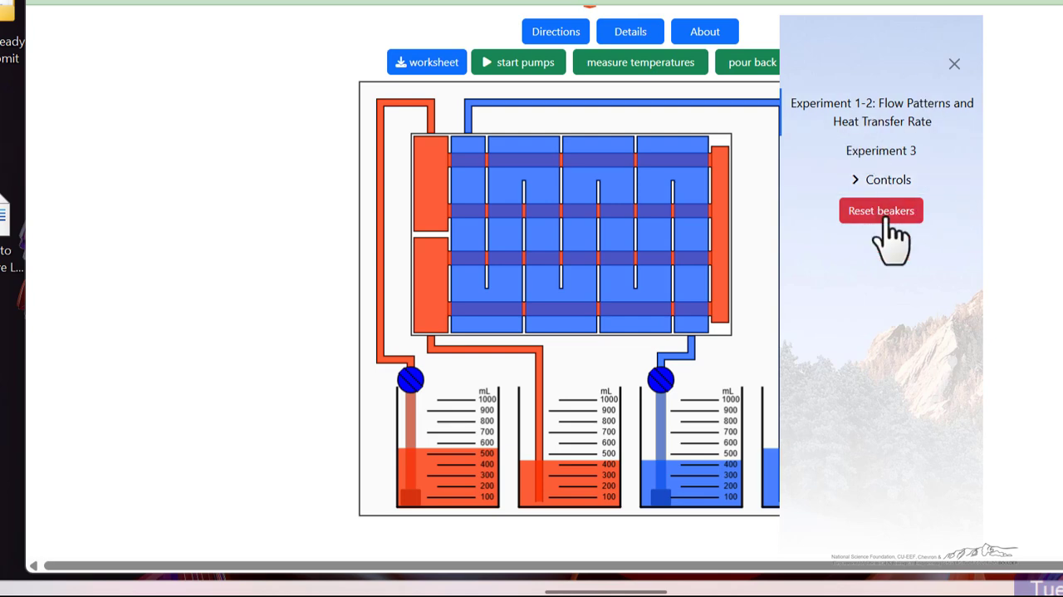
{"action": "left_click", "coordinate": [881, 210]}
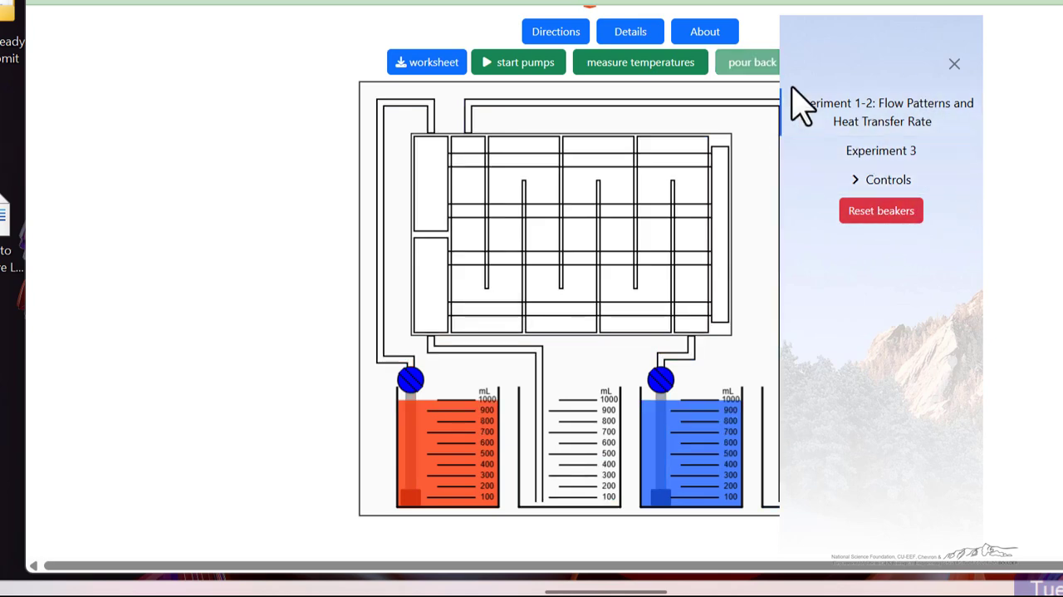
{"action": "left_click", "coordinate": [954, 63]}
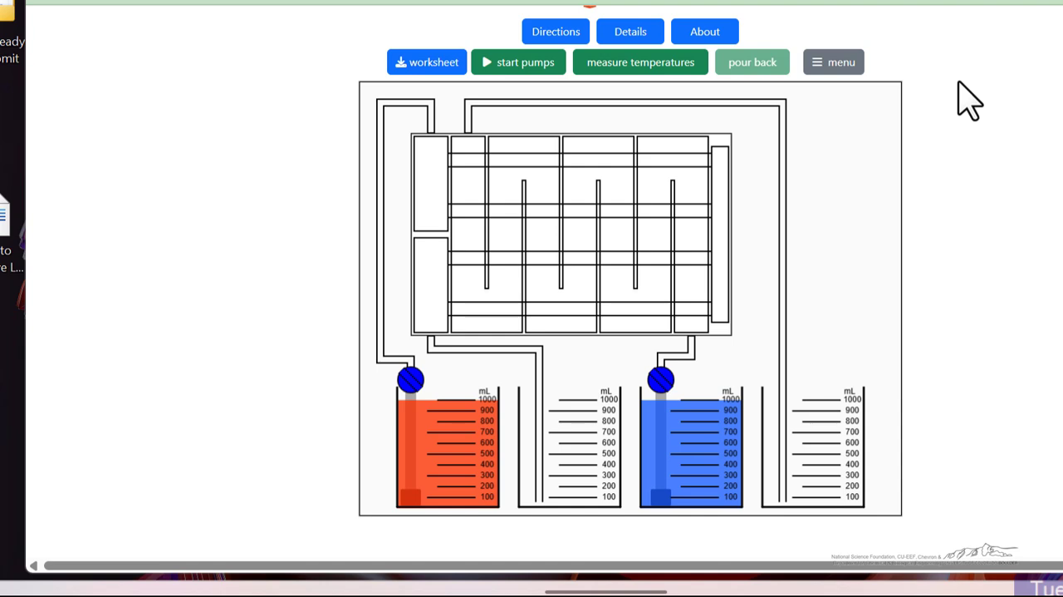
{"action": "mouse_move", "coordinate": [614, 83]}
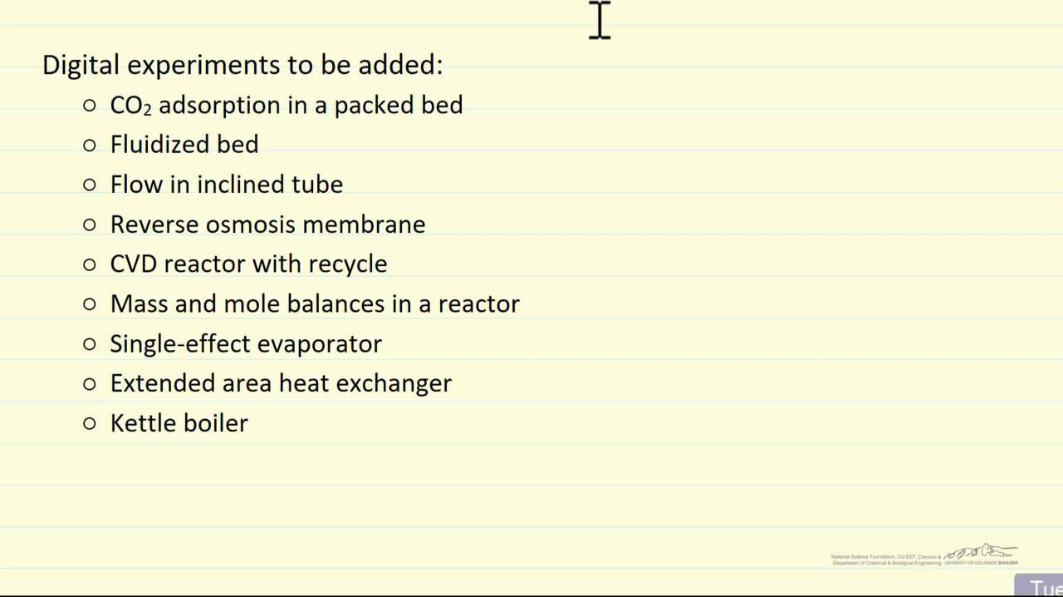
{"action": "mouse_move", "coordinate": [648, 21]}
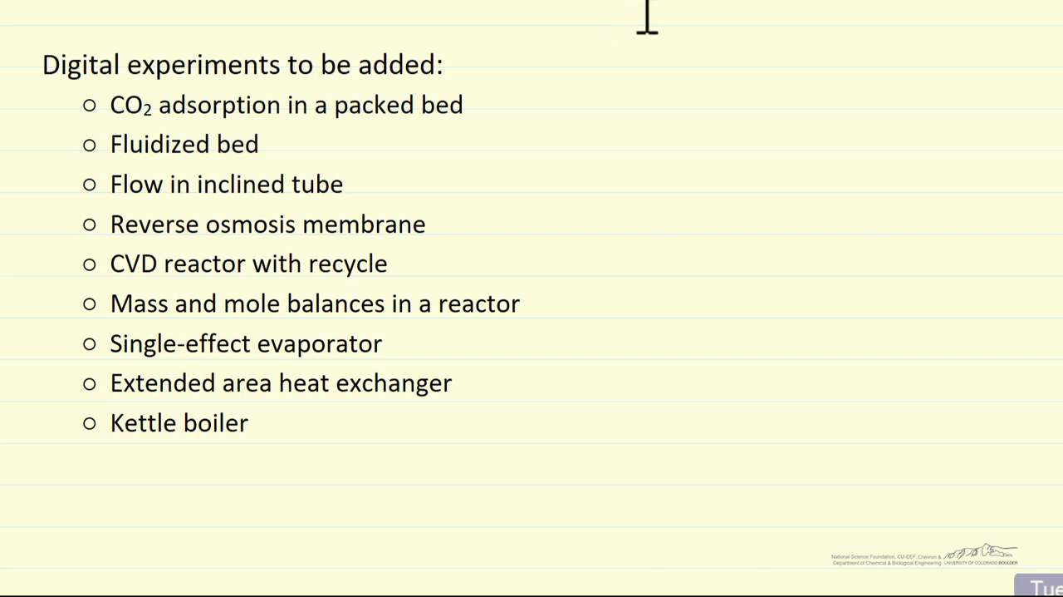